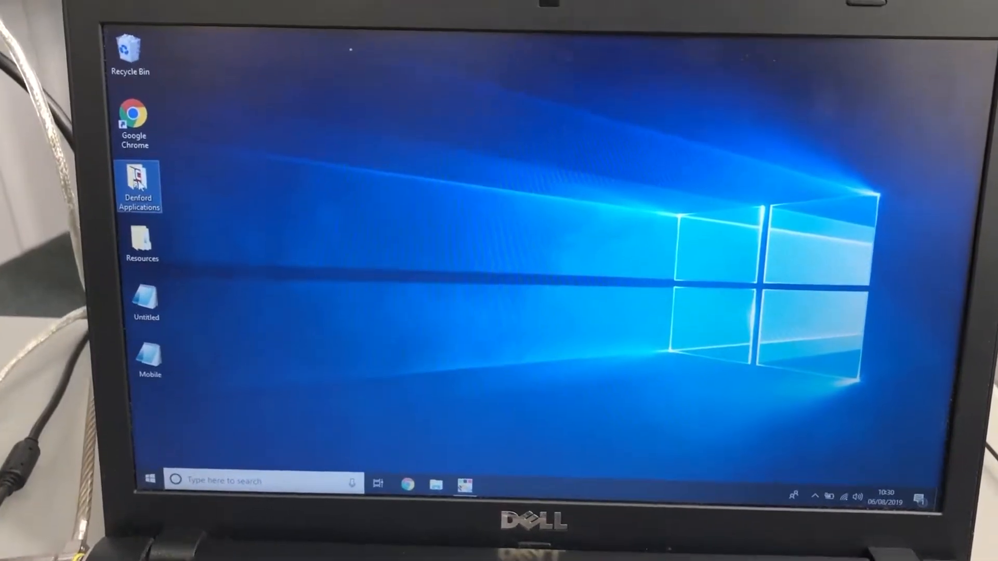
Launch QuickCAM 2D Design from the Denford Applications desktop folder
double_click(139, 183)
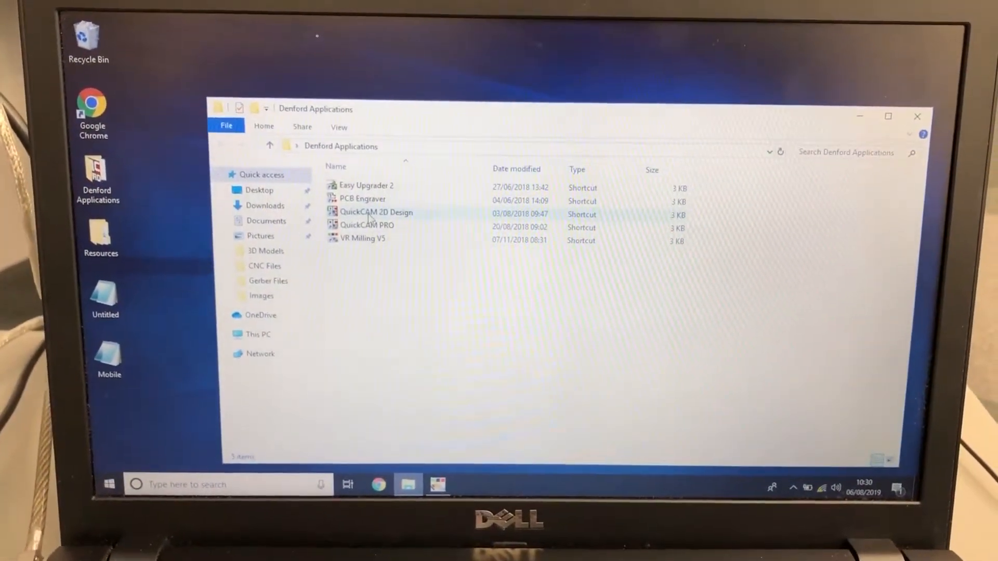
click(377, 212)
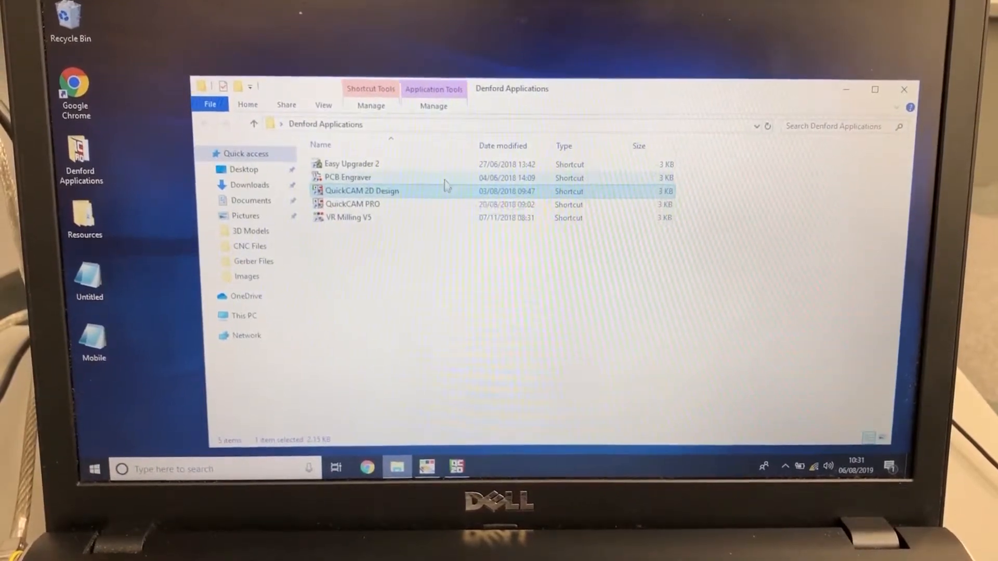
double_click(361, 191)
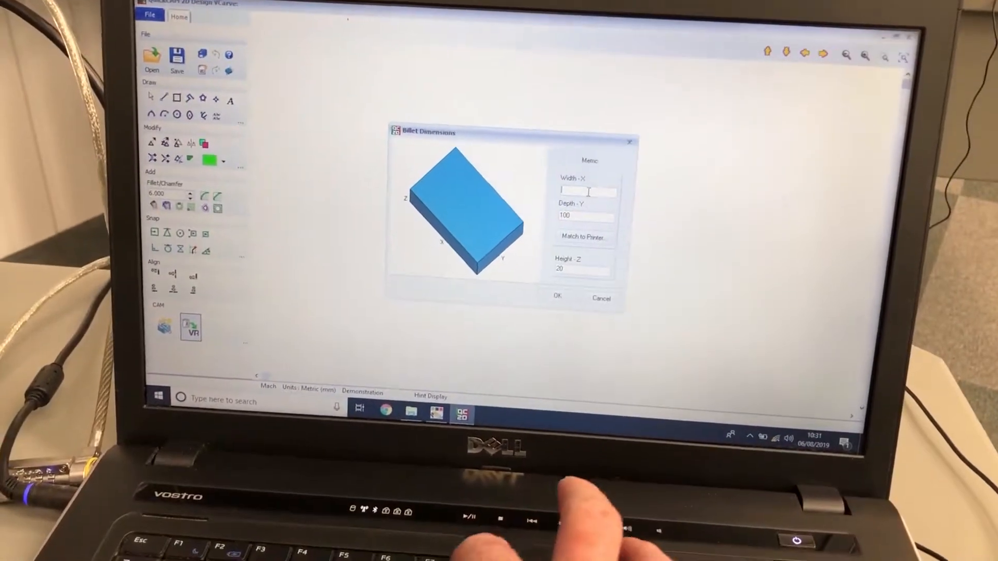
Enter billet width 78 and depth 112, then confirm the Billet Dimensions dialog
text(78)
click(583, 269)
text(50)
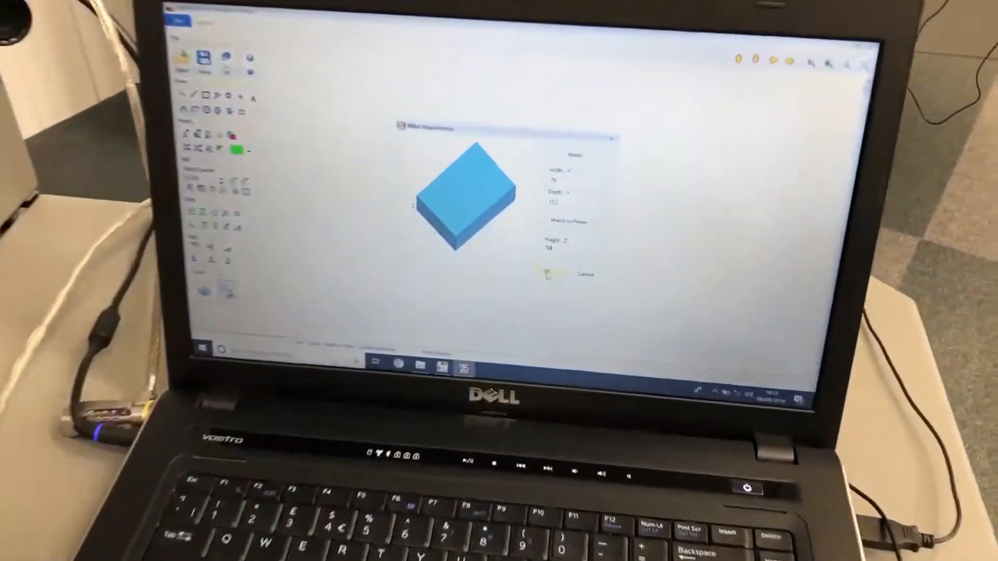
click(546, 273)
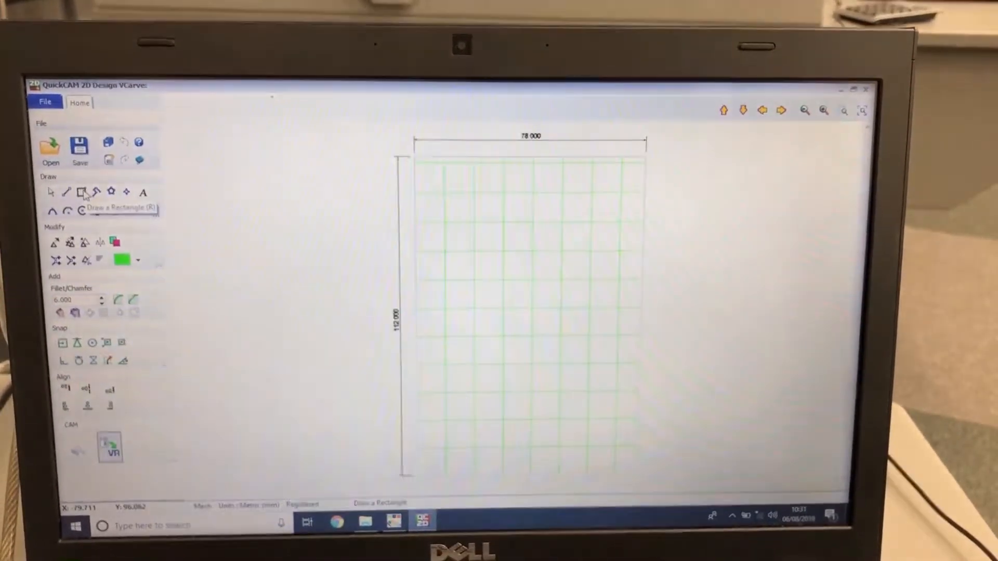
Select the Draw a Rectangle tool to draw the rectangle on the billet
click(81, 191)
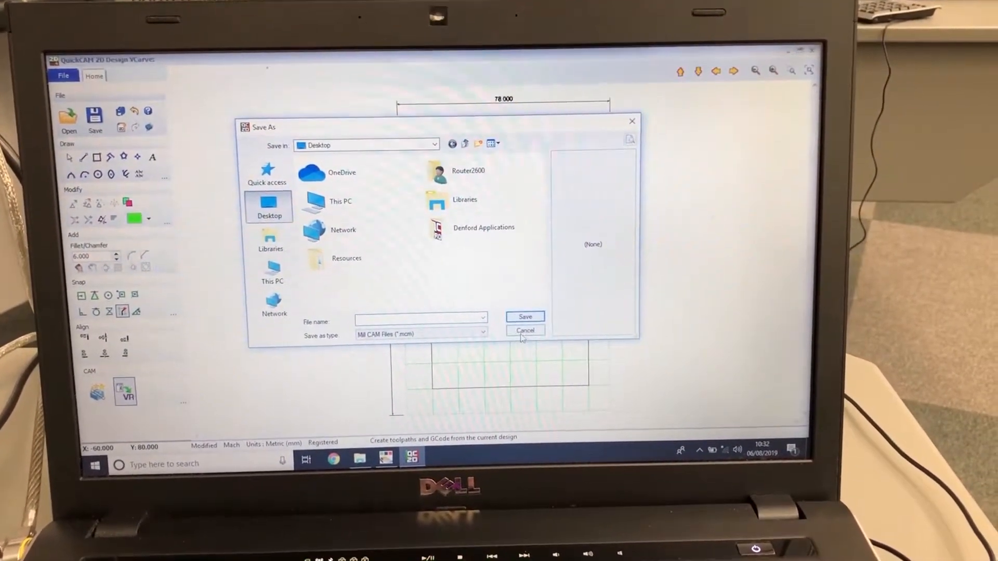
Cancel the Save As dialog so toolpath setup continues to Pick Material
click(525, 330)
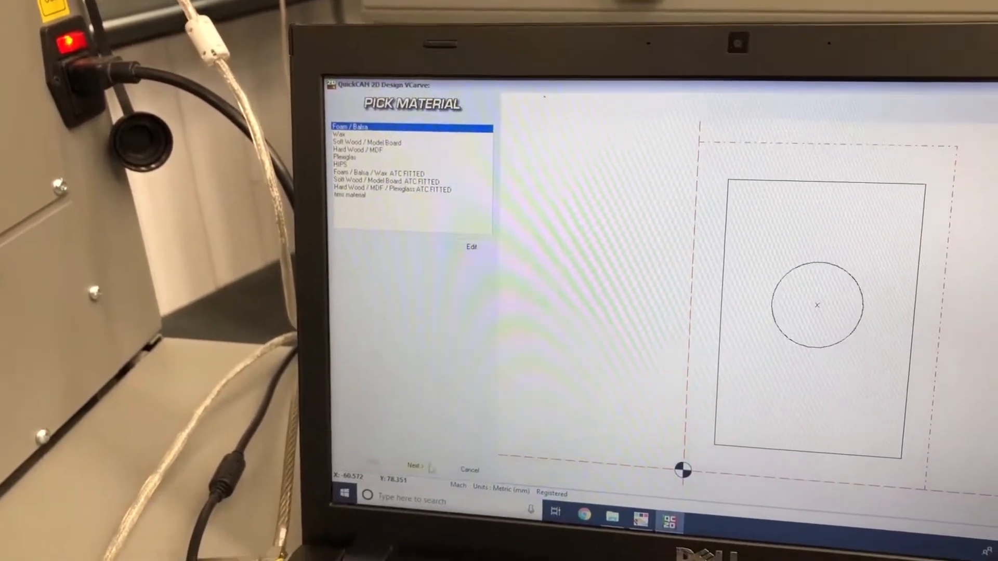
Accept the material and calculate a 2.00 mm-deep Follow toolpath around the rectangle
click(417, 467)
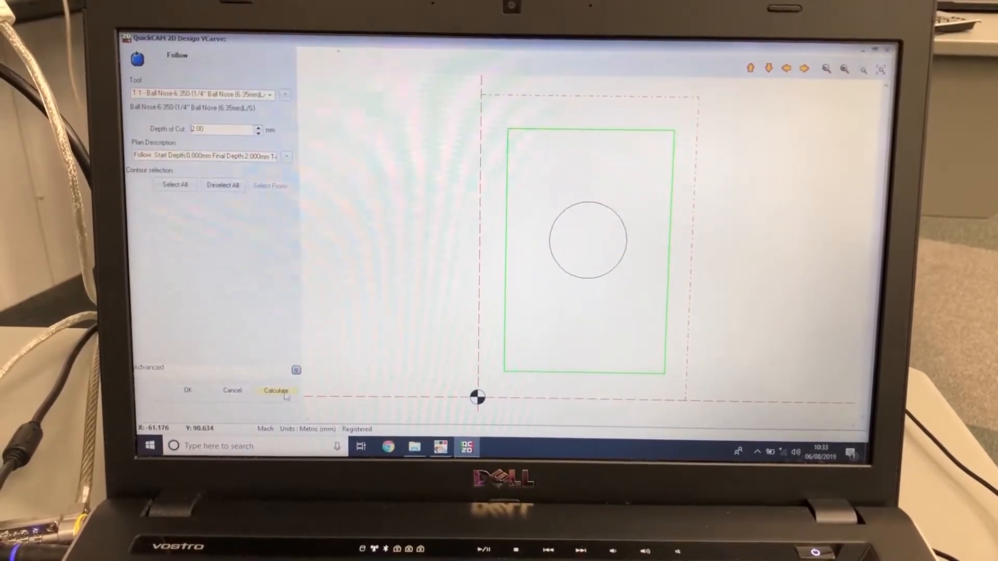
click(277, 390)
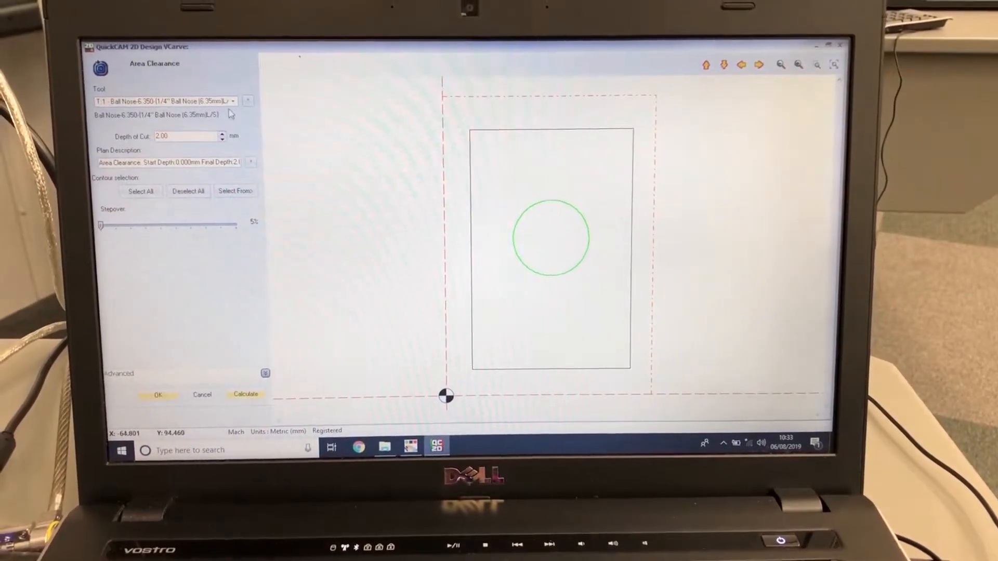
Calculate a 3.00 mm circular pocket with the T3 6.35 mm slot mill at 20% stepover
click(231, 101)
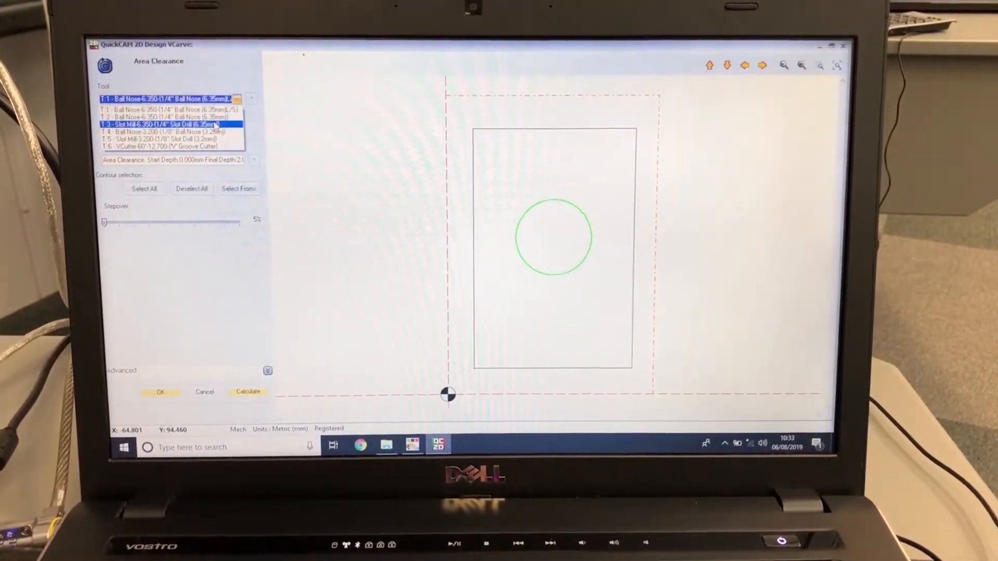
click(167, 125)
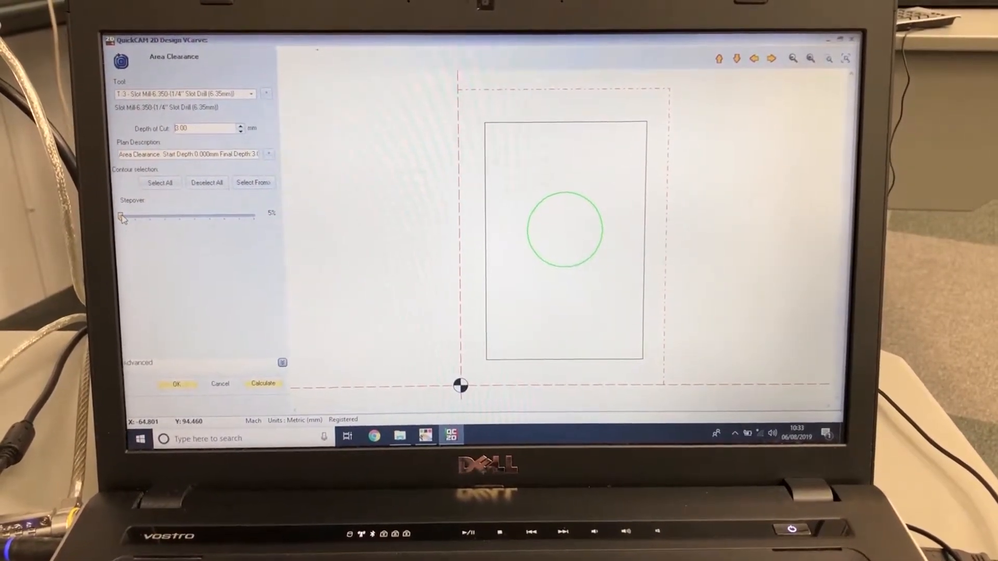
drag(121, 216, 253, 215)
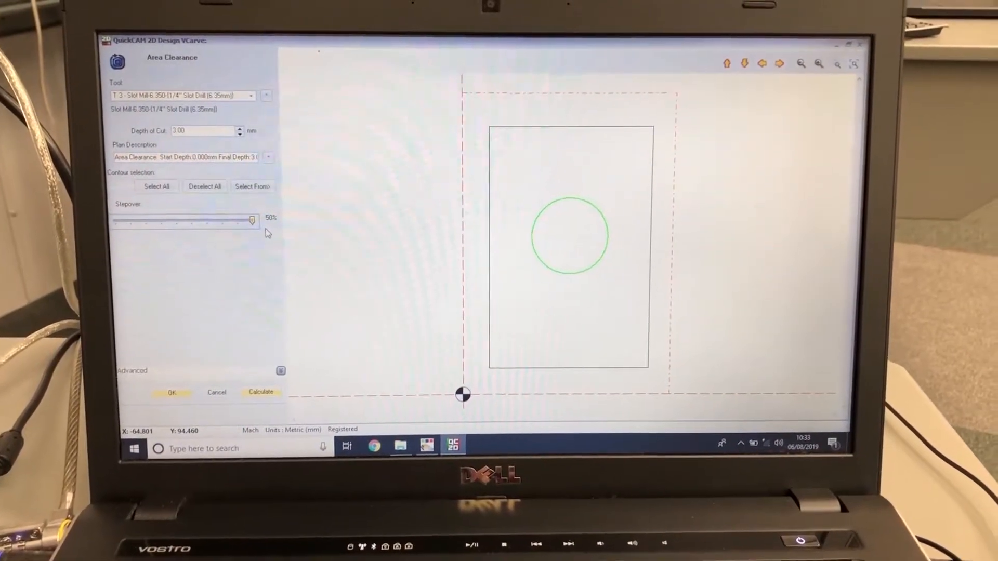
drag(252, 220, 157, 224)
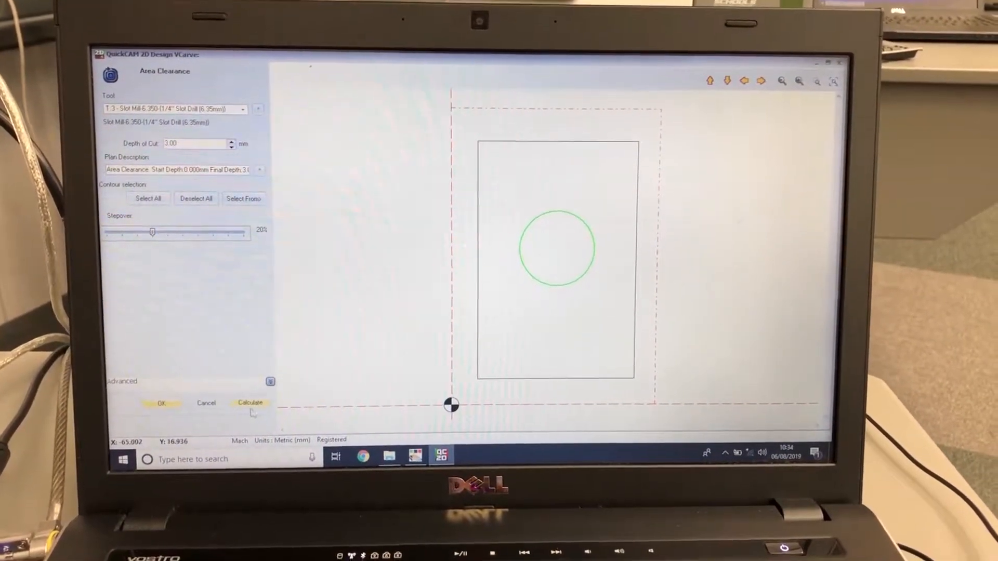
click(250, 403)
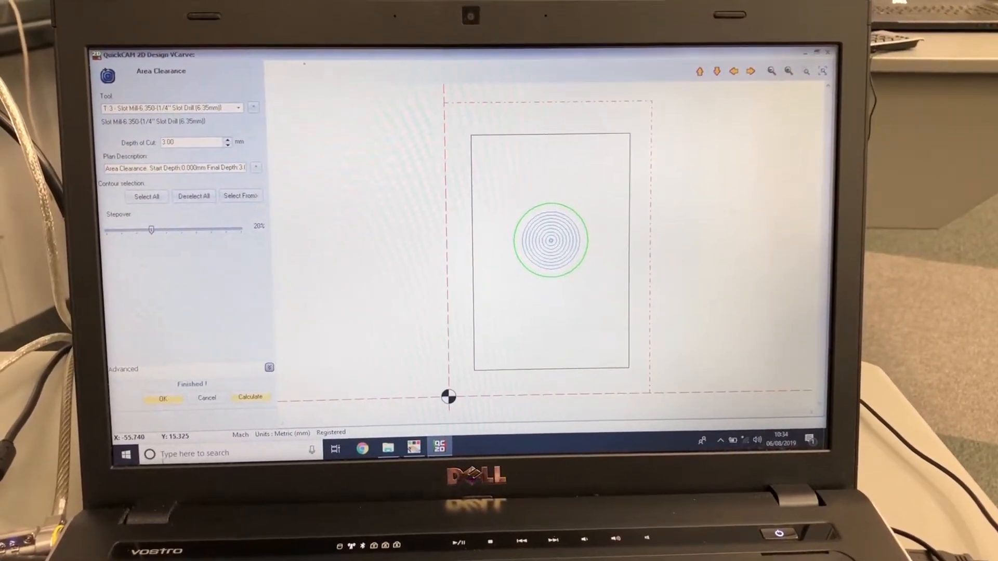
click(163, 398)
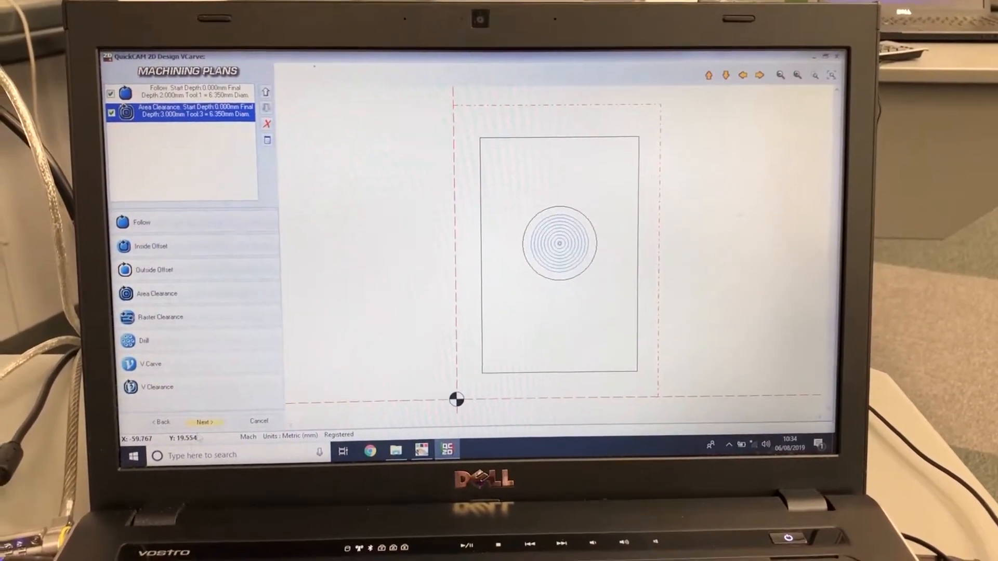
Move past the Machining Plans page and skip adding tabs
click(204, 421)
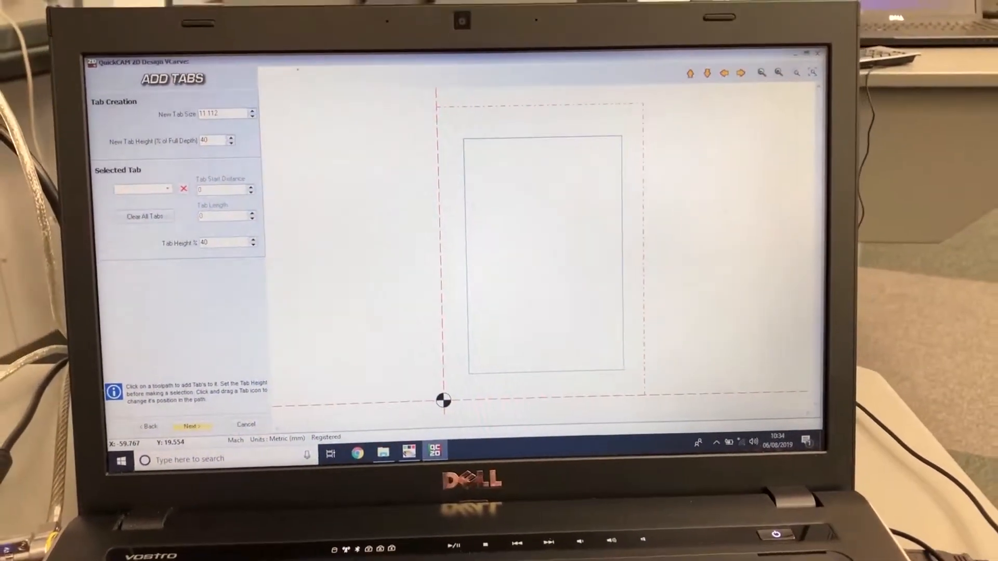
click(190, 425)
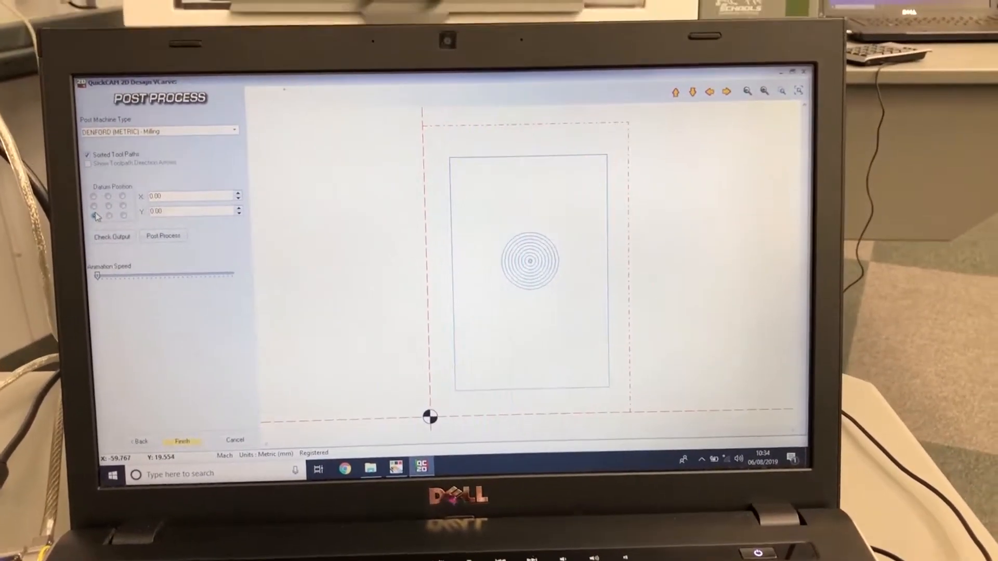
Set the datum to the bottom-left corner and post-process the toolpaths
click(112, 235)
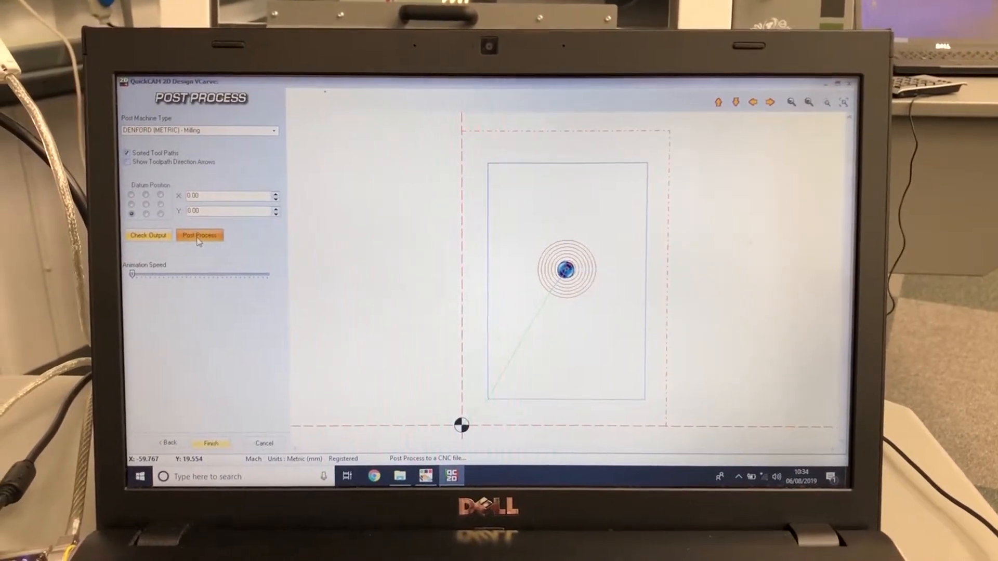
click(200, 235)
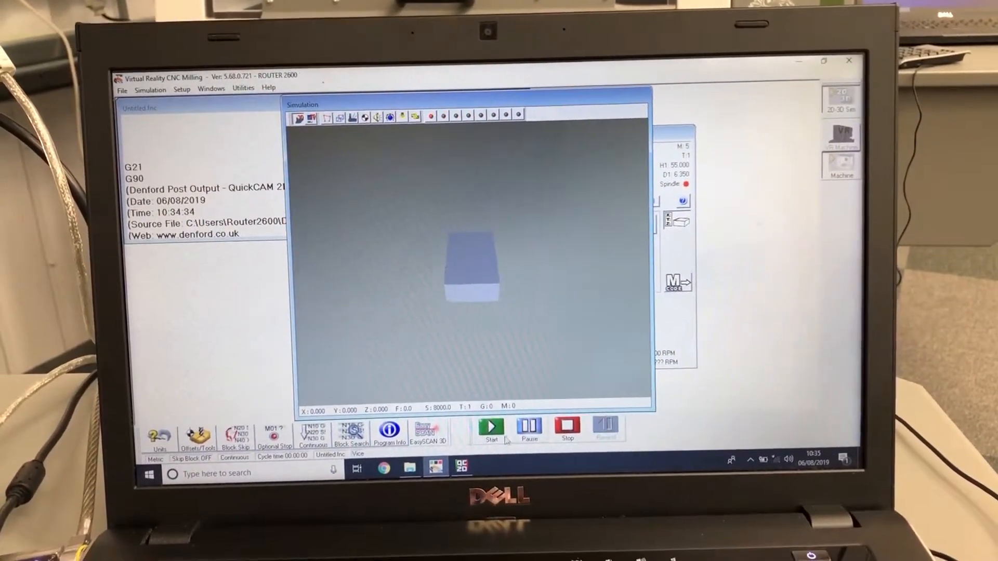
Start the VR CNC Milling simulation of the posted G-code program
click(491, 428)
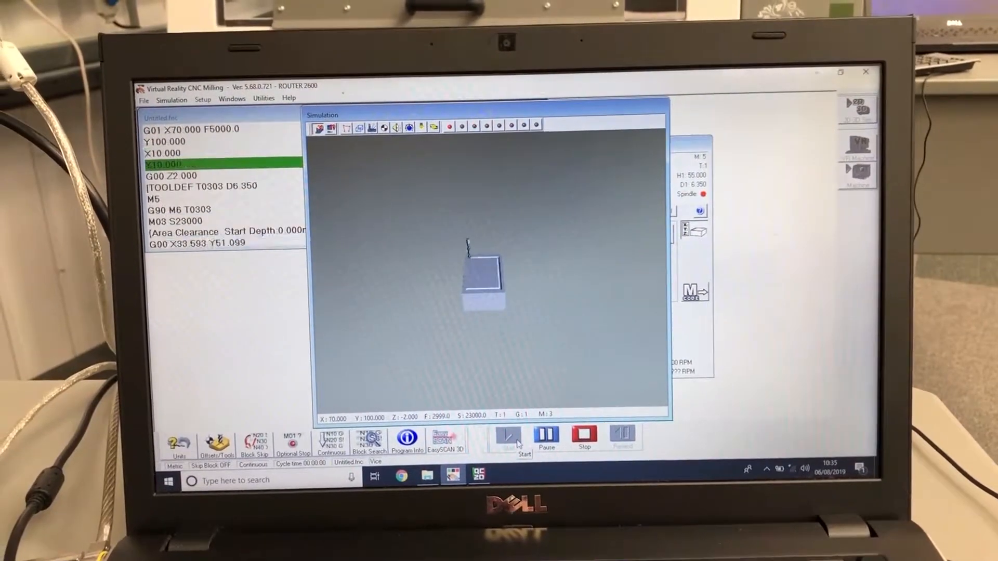
click(512, 437)
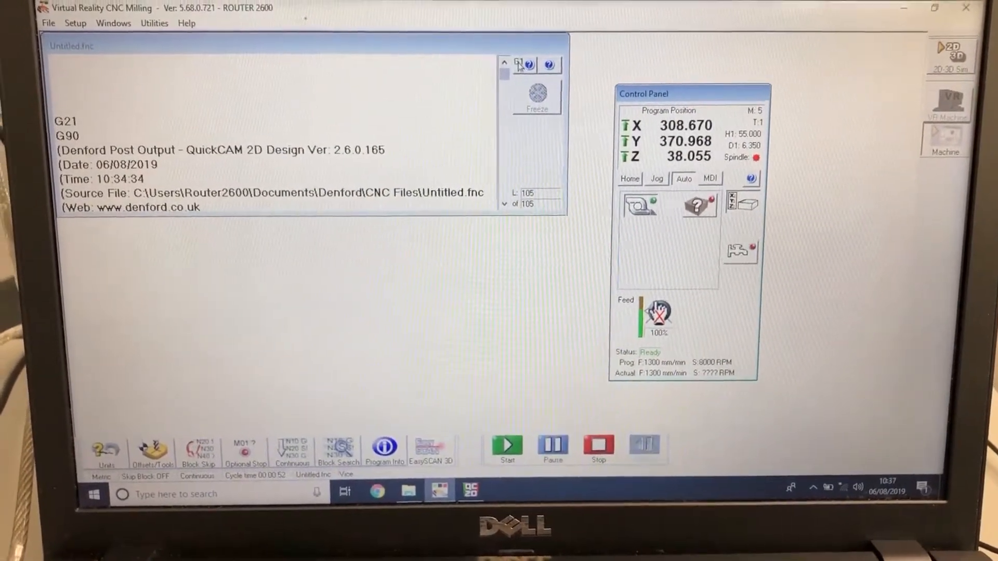
Start the program on the real router and accept the real-machine warning
click(507, 445)
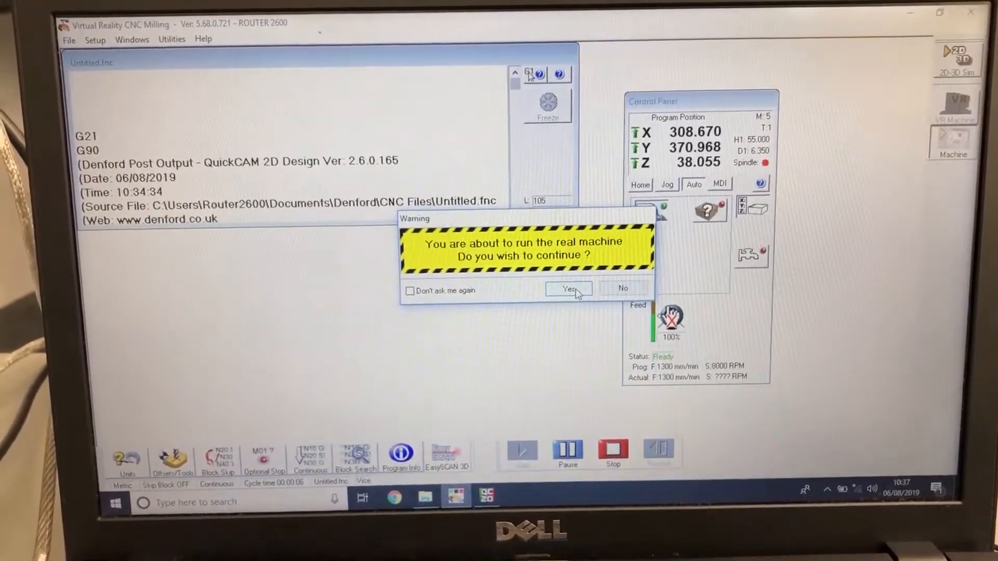
click(568, 289)
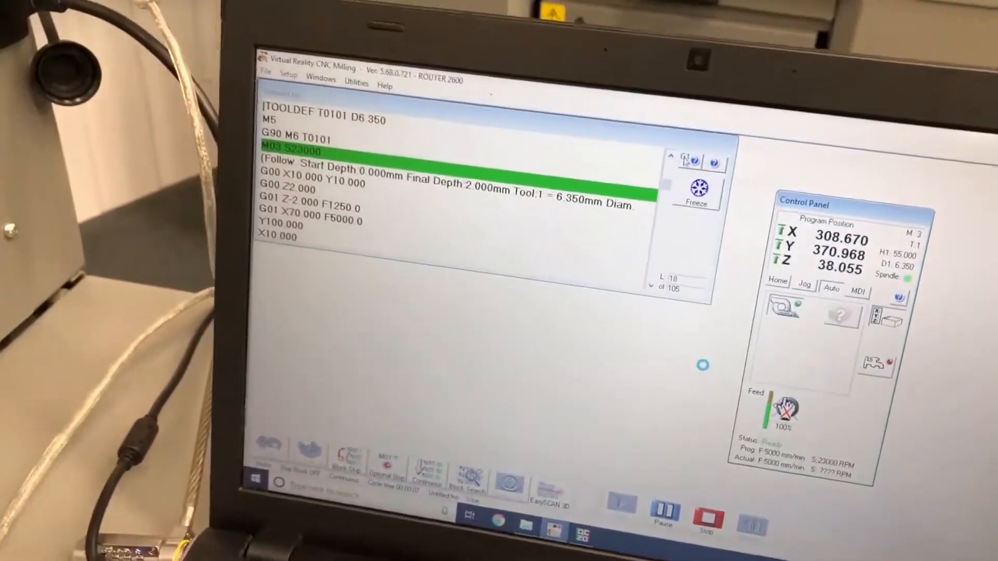